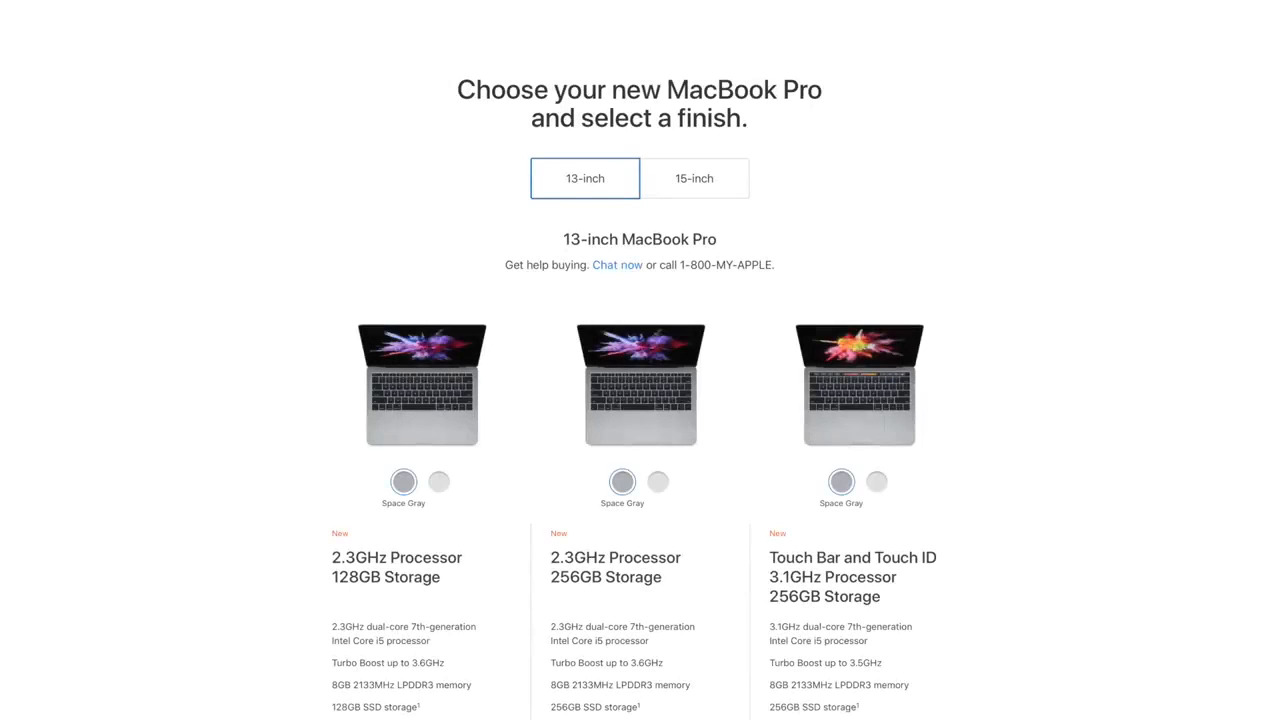
Open the iPad Pro buy page and scroll through finish, storage and connectivity options.
{"action": "scroll", "scroll_direction": "down", "scroll_amount": 3}
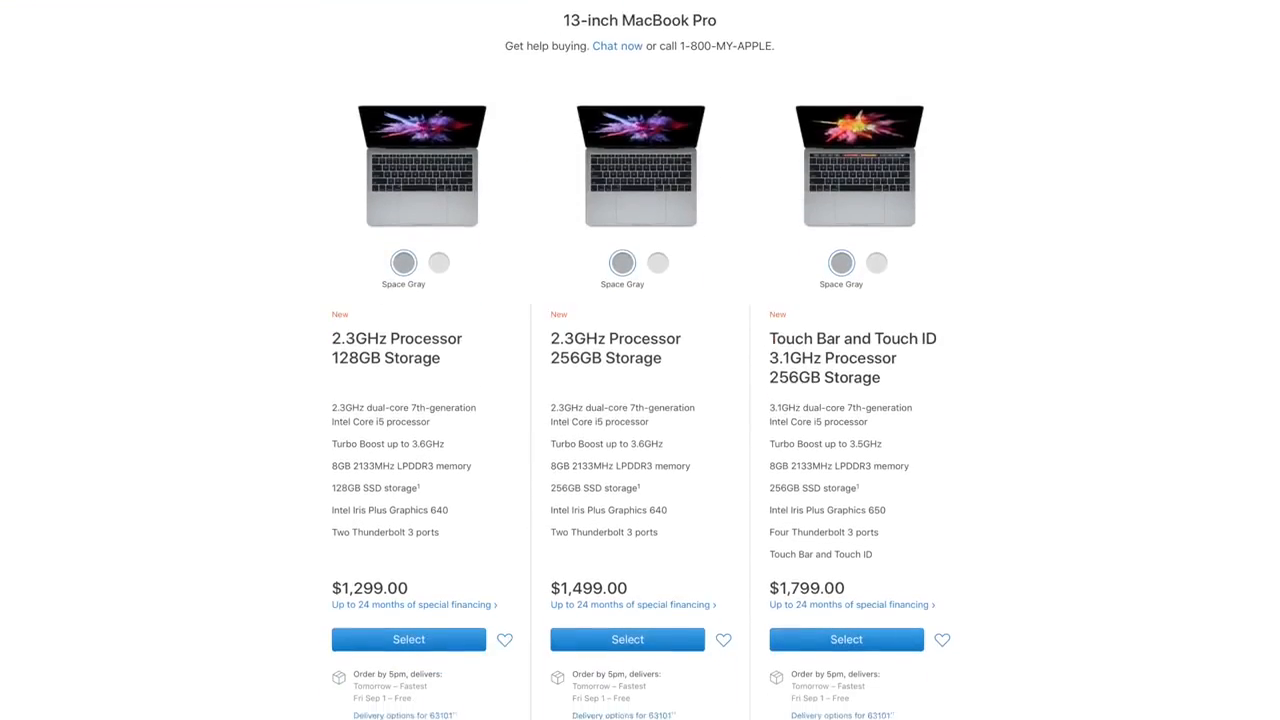
{"action": "scroll", "scroll_direction": "down", "scroll_amount": 3}
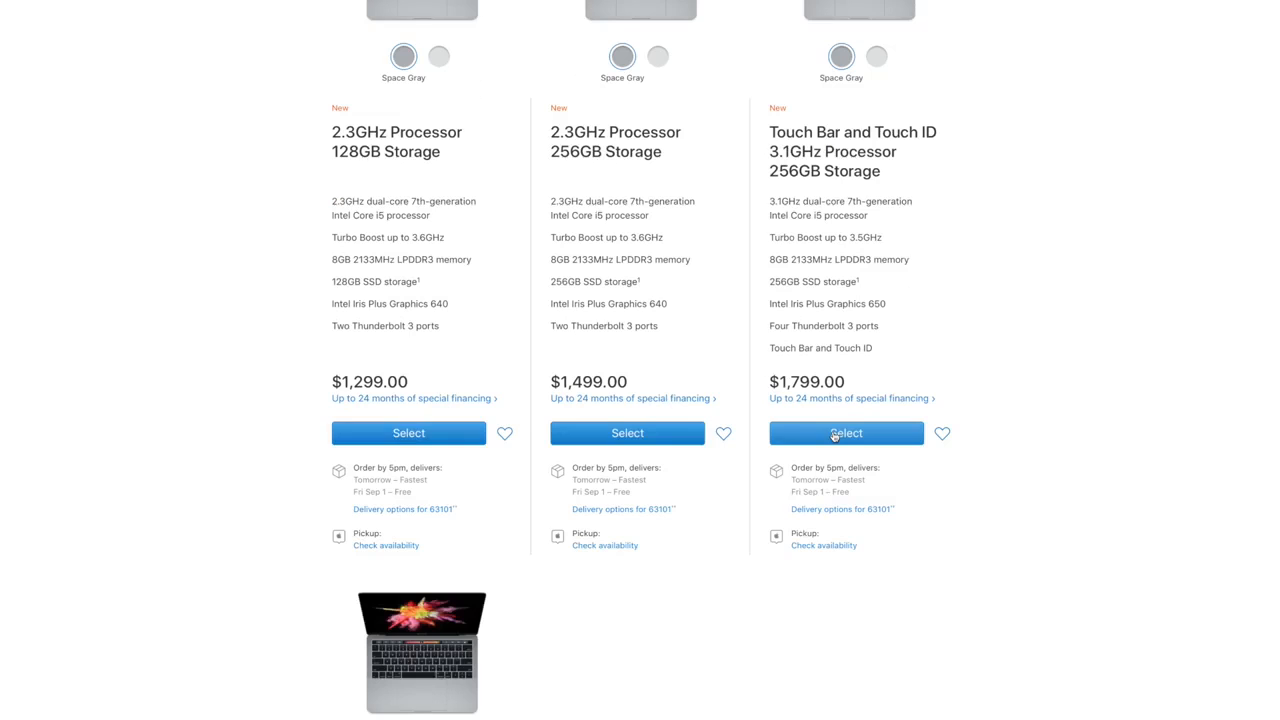
{"action": "mouse_move", "coordinate": [846, 433]}
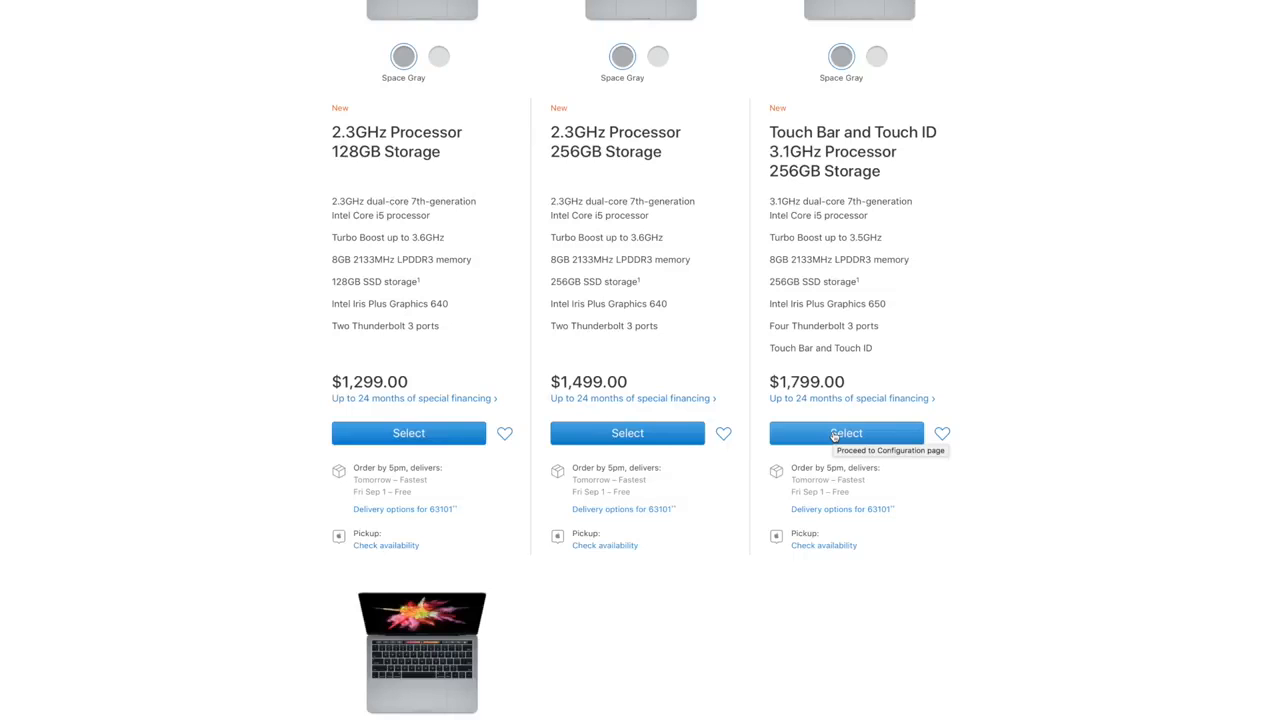
{"action": "left_click", "coordinate": [846, 432]}
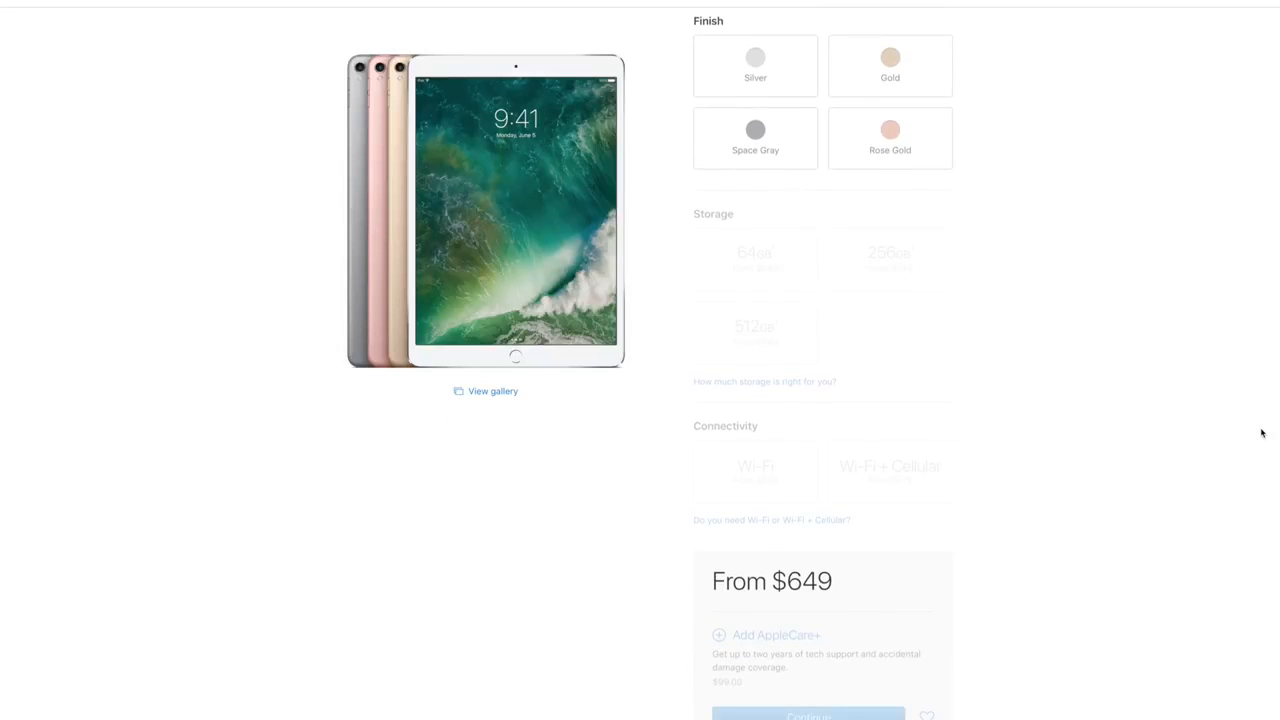
{"action": "scroll", "scroll_direction": "down", "scroll_amount": 3}
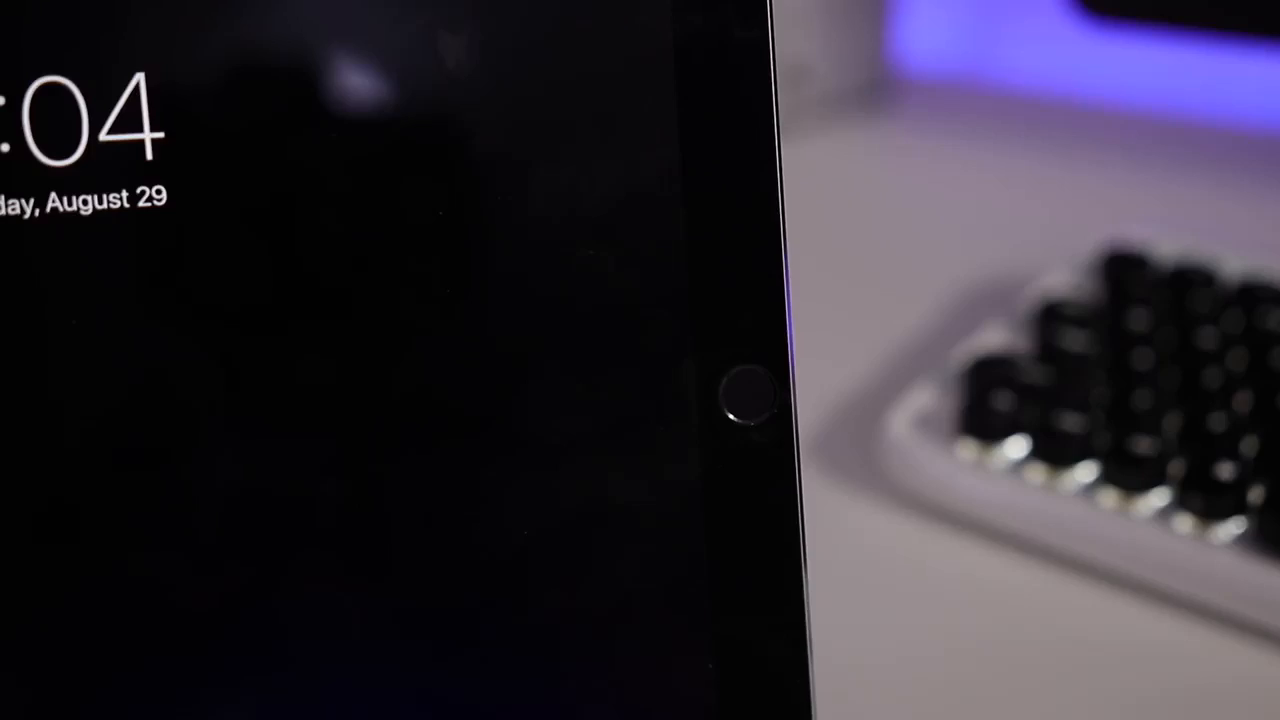
{"action": "left_click", "coordinate": [745, 400]}
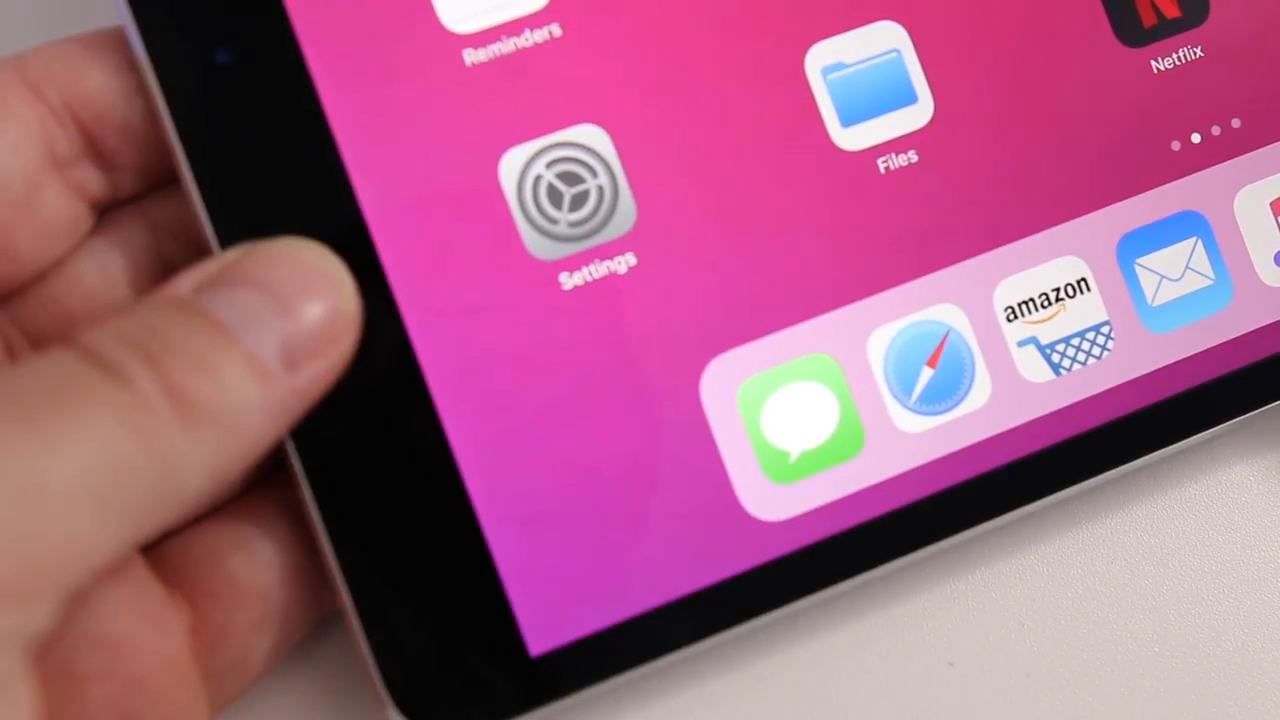
{"action": "left_click", "coordinate": [577, 190]}
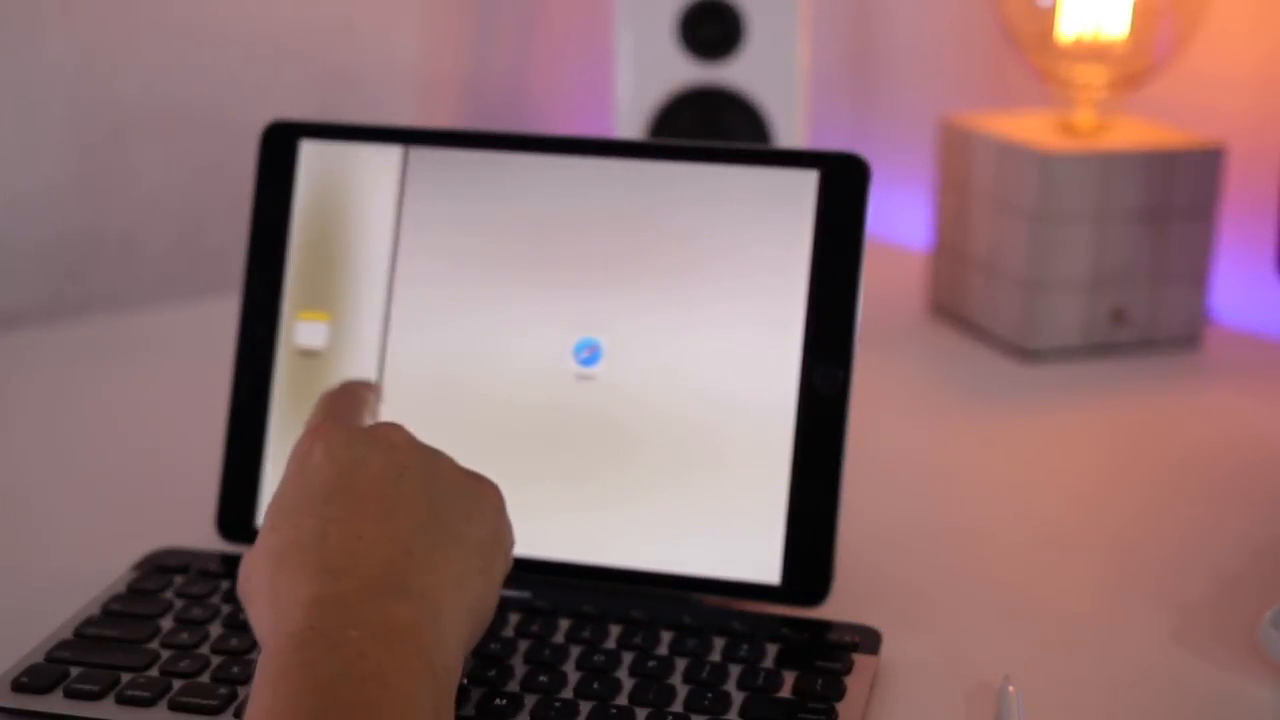
Drag Safari beside the open app to start Split View.
{"action": "left_click", "coordinate": [588, 353]}
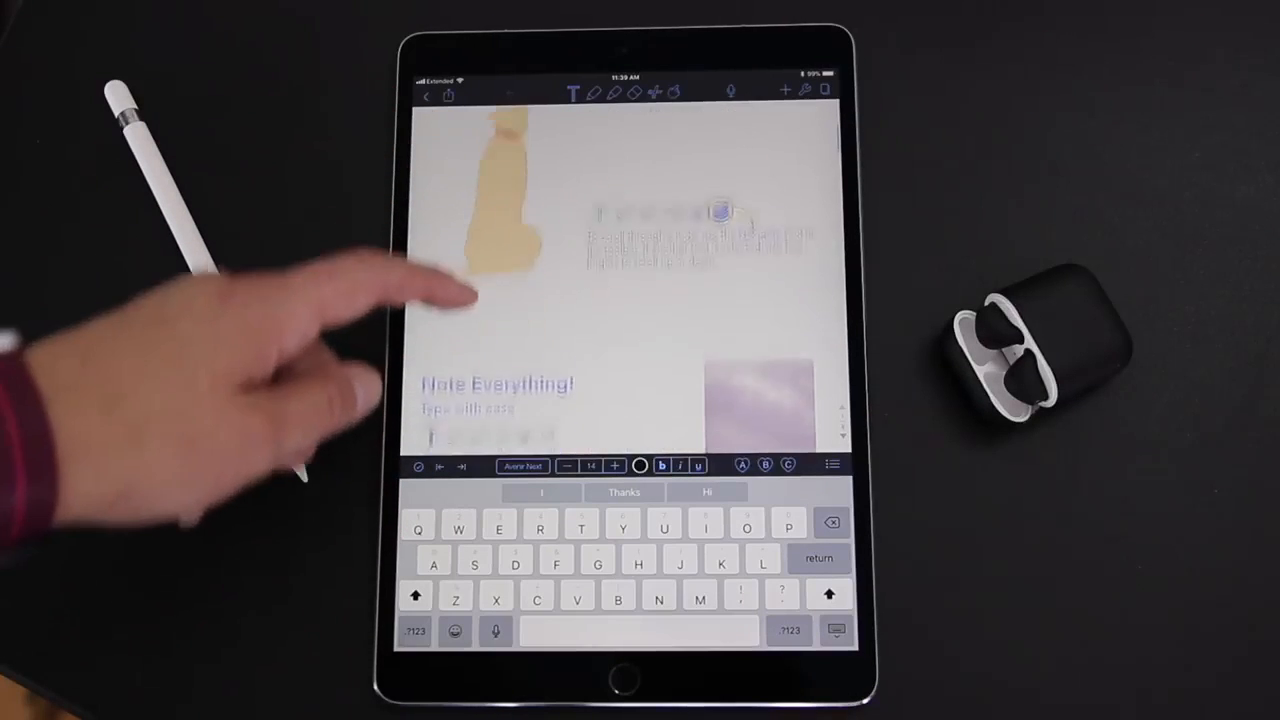
{"action": "scroll", "scroll_direction": "down", "scroll_amount": 3}
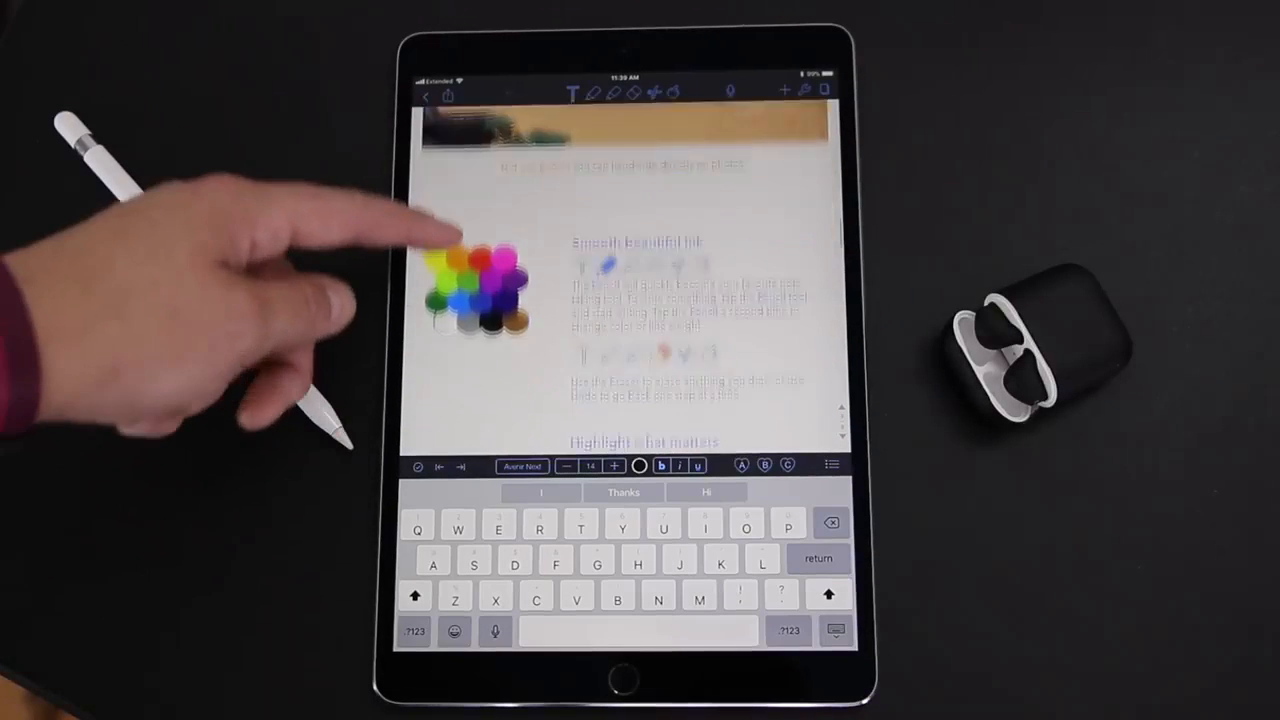
{"action": "scroll", "scroll_direction": "down", "scroll_amount": 3}
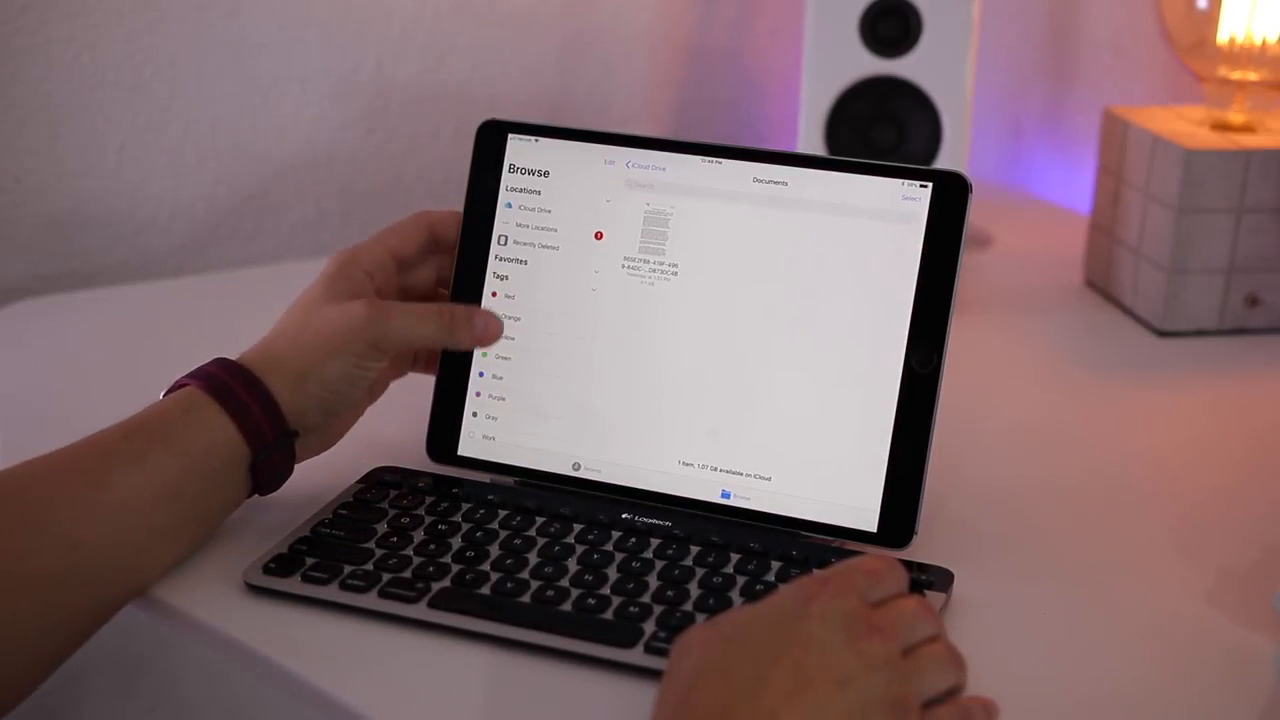
{"action": "scroll", "scroll_direction": "down", "scroll_amount": 3}
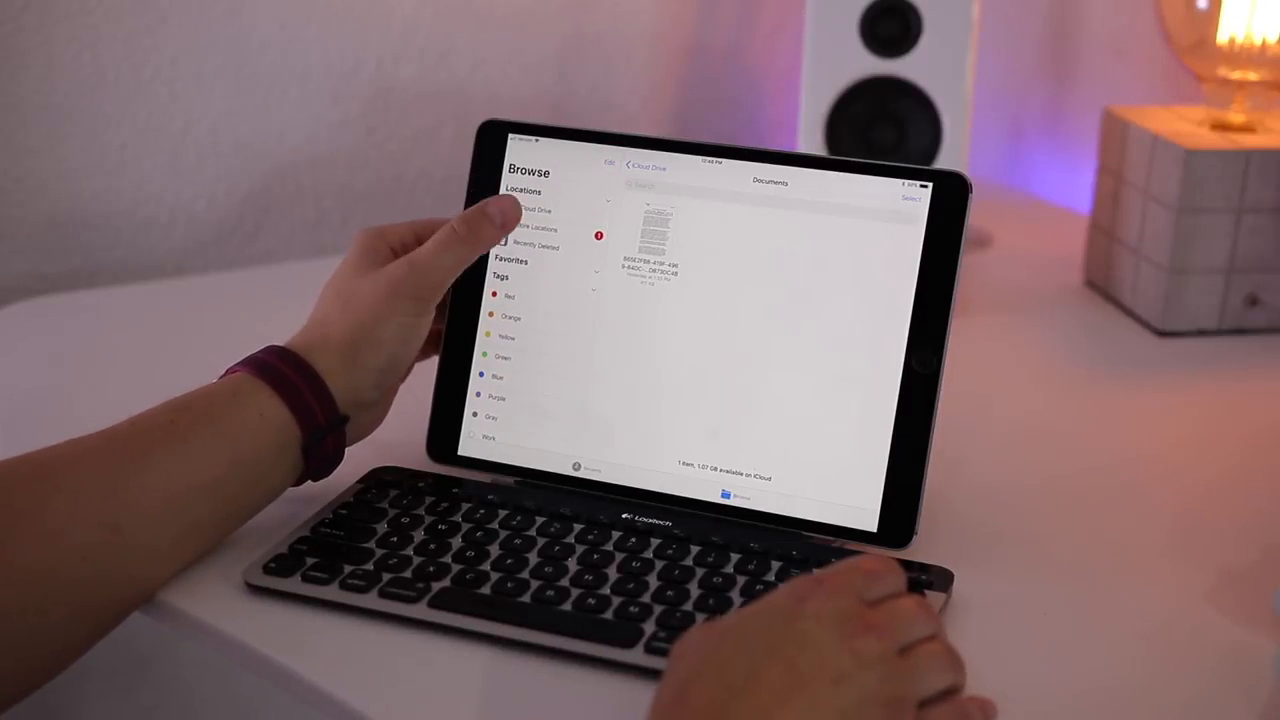
{"action": "left_click", "coordinate": [608, 163]}
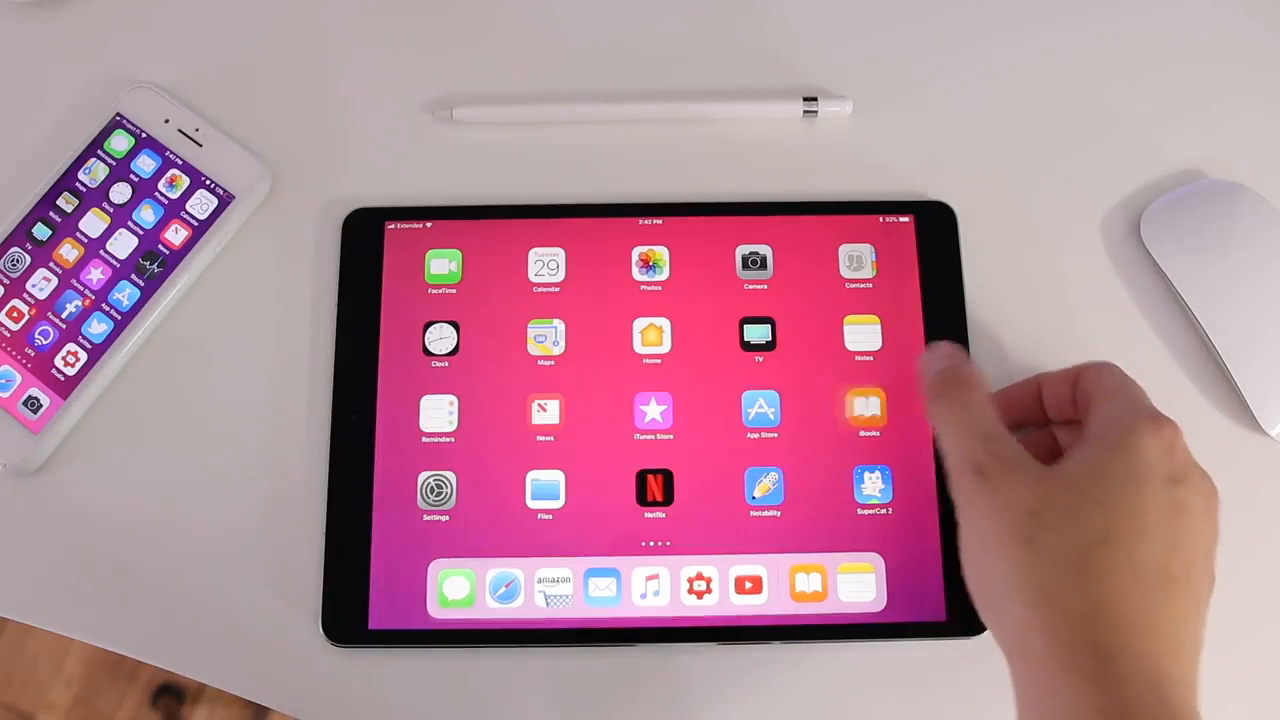
Open Sloppy Seconds and highlight the haggling-over-price passage in yellow.
{"action": "left_click", "coordinate": [865, 410]}
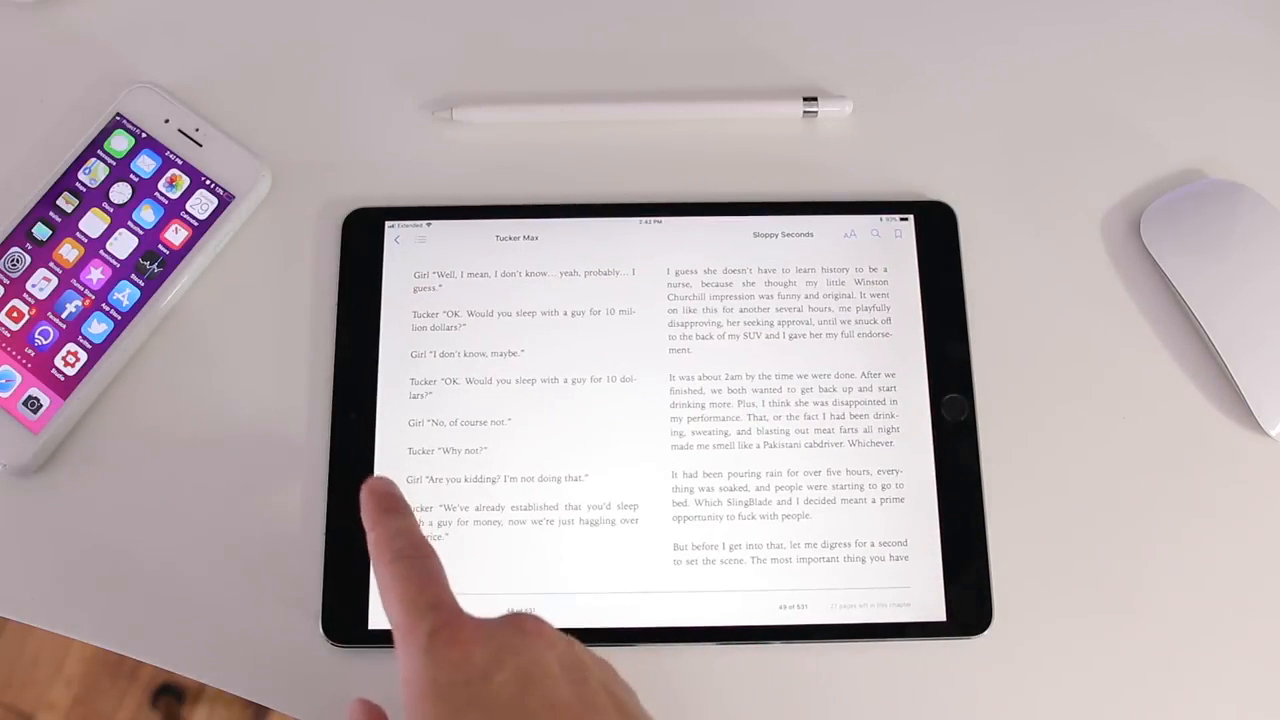
{"action": "double_click", "coordinate": [520, 515]}
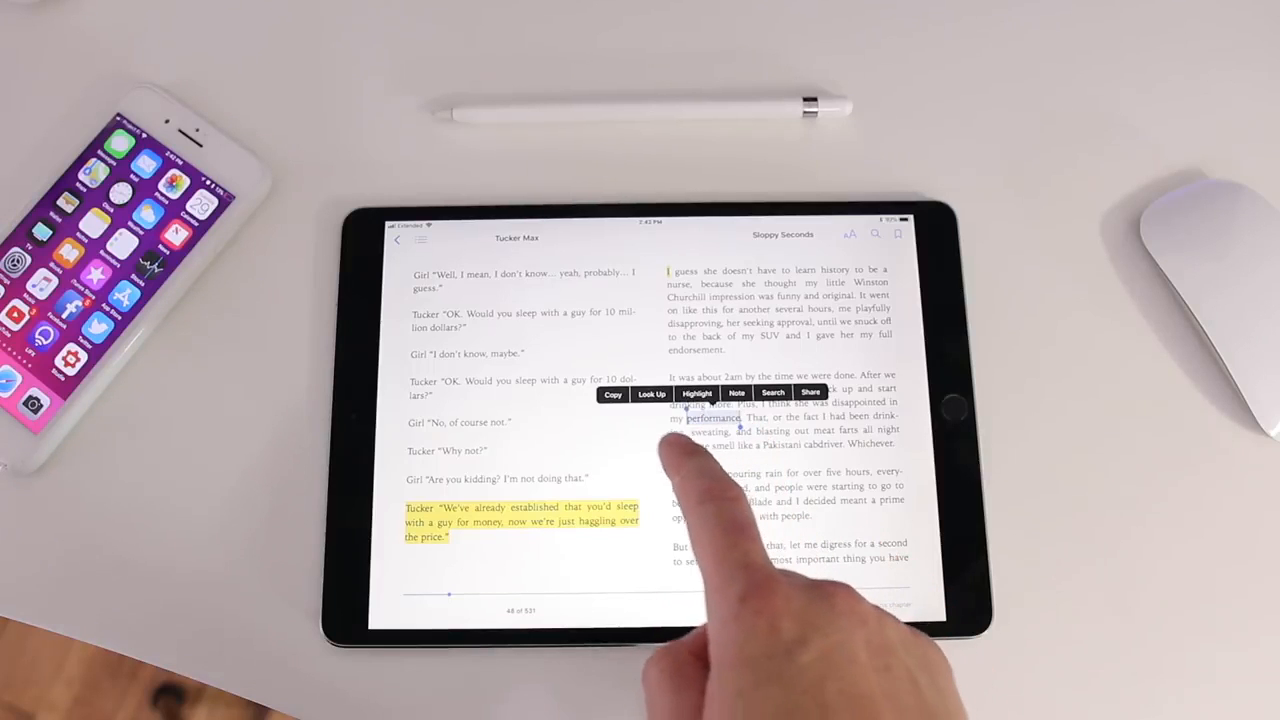
{"action": "left_click", "coordinate": [651, 393]}
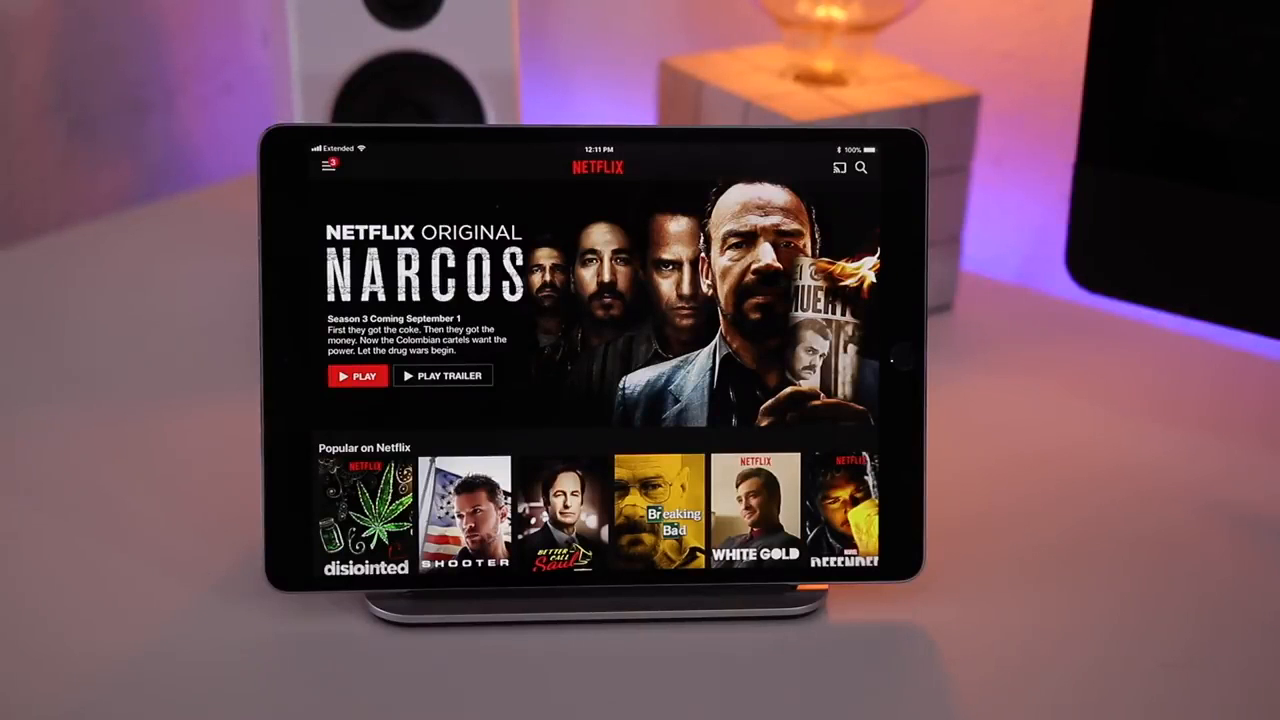
Launch Netflix to show the Browse page with Narcos and Popular on Netflix.
{"action": "left_click", "coordinate": [357, 375]}
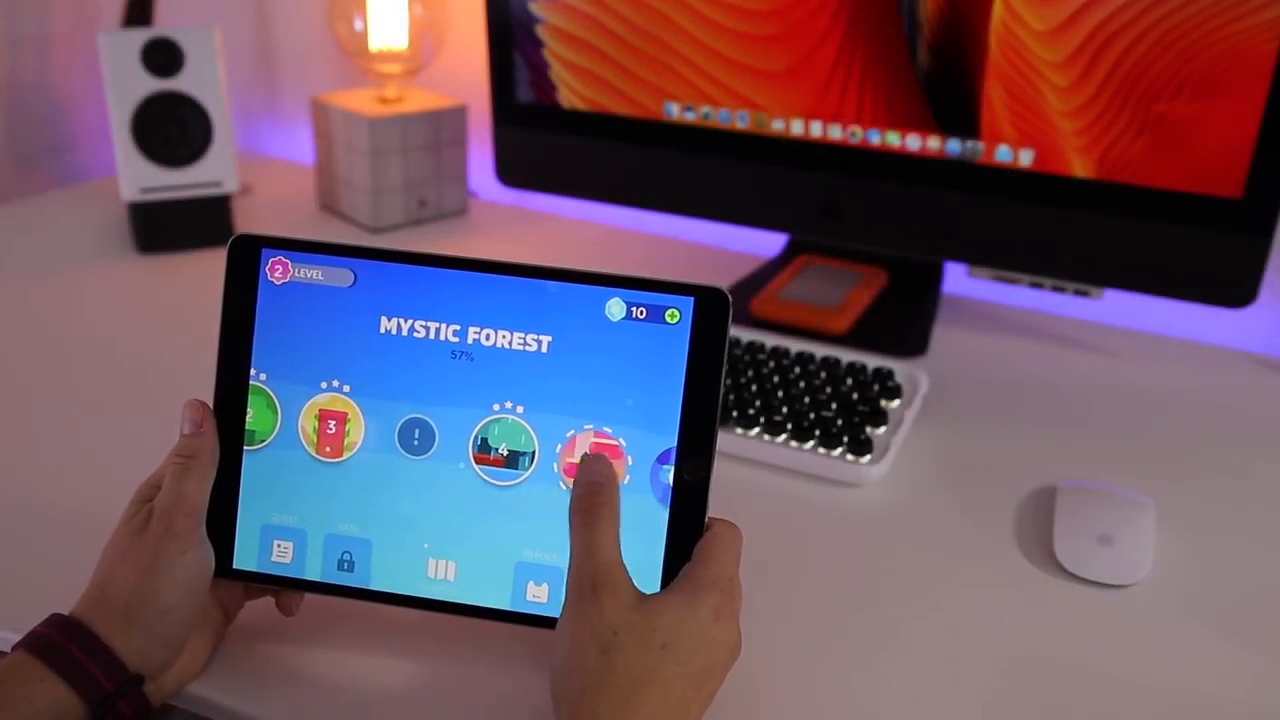
Select Mystic Forest level 1-5, press Play, and steer the cat left.
{"action": "left_click", "coordinate": [595, 450]}
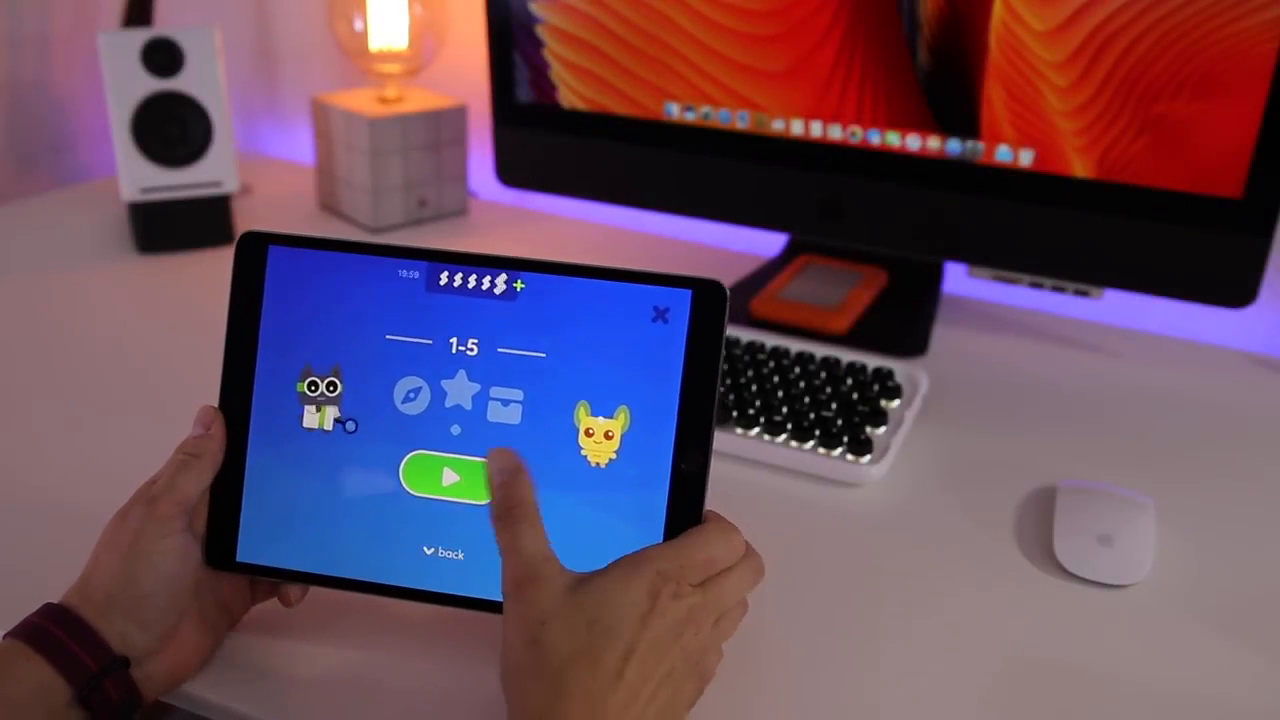
{"action": "left_click", "coordinate": [449, 479]}
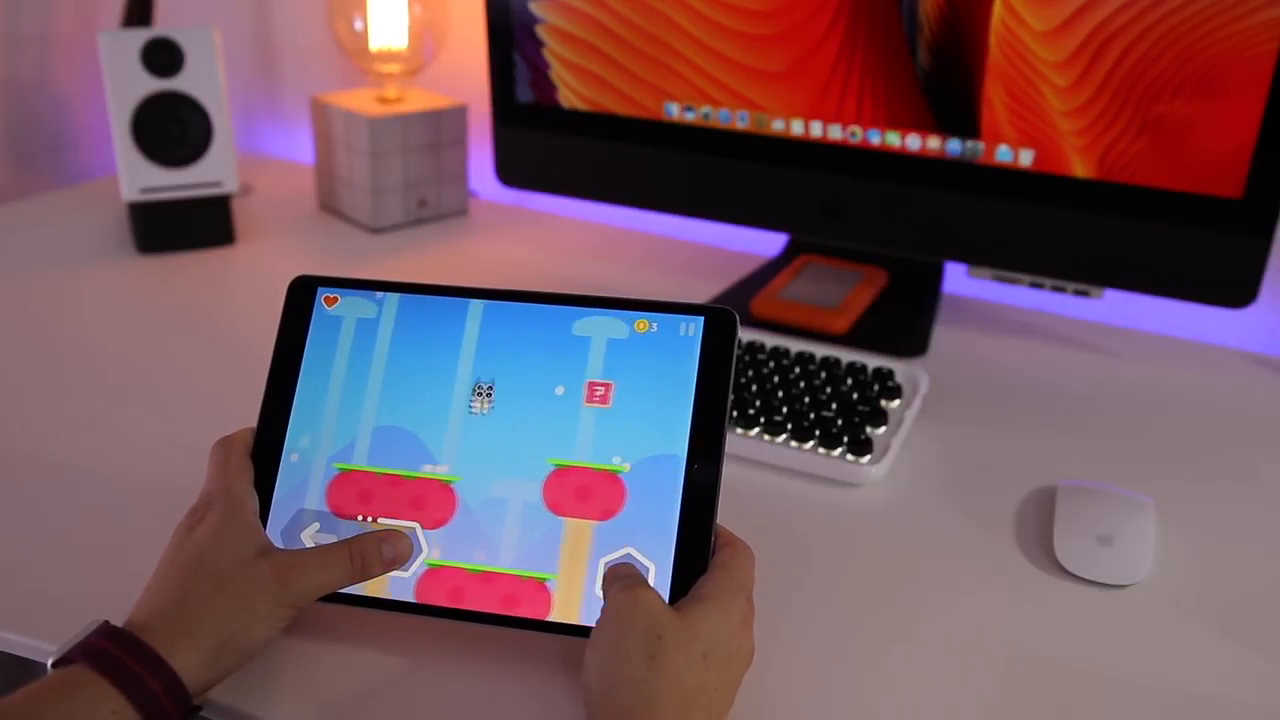
{"action": "left_click", "coordinate": [620, 555]}
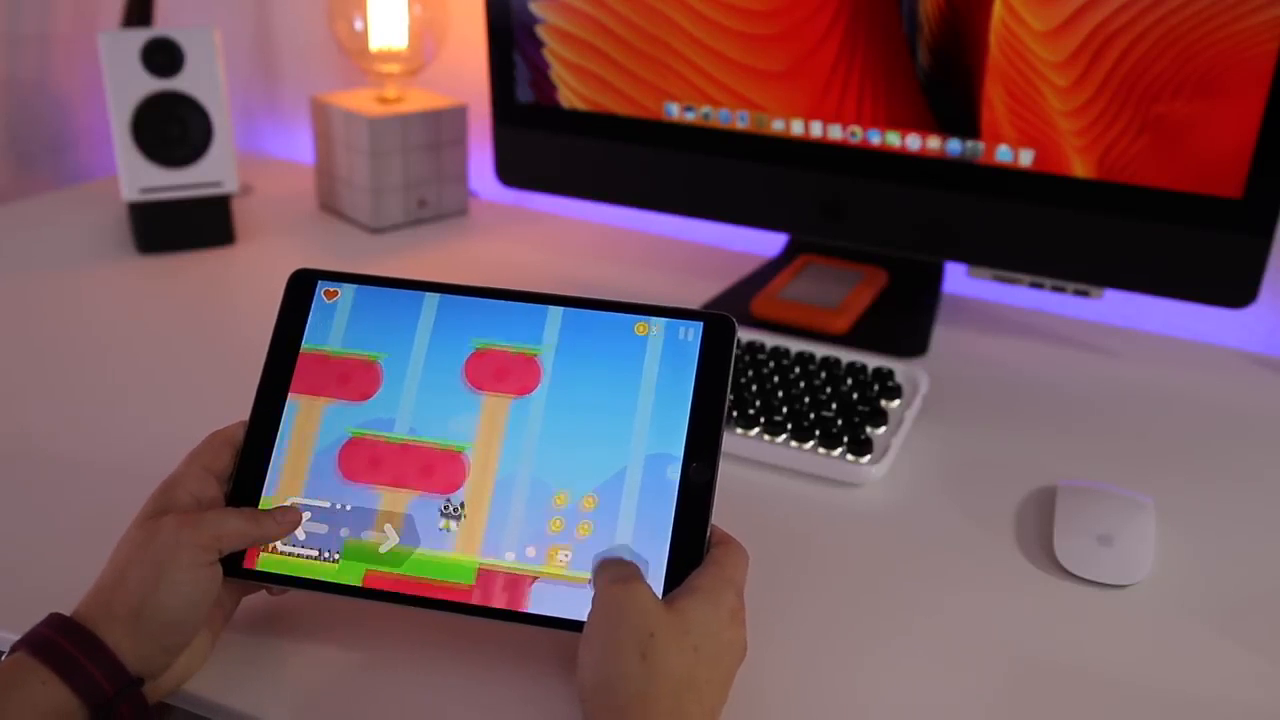